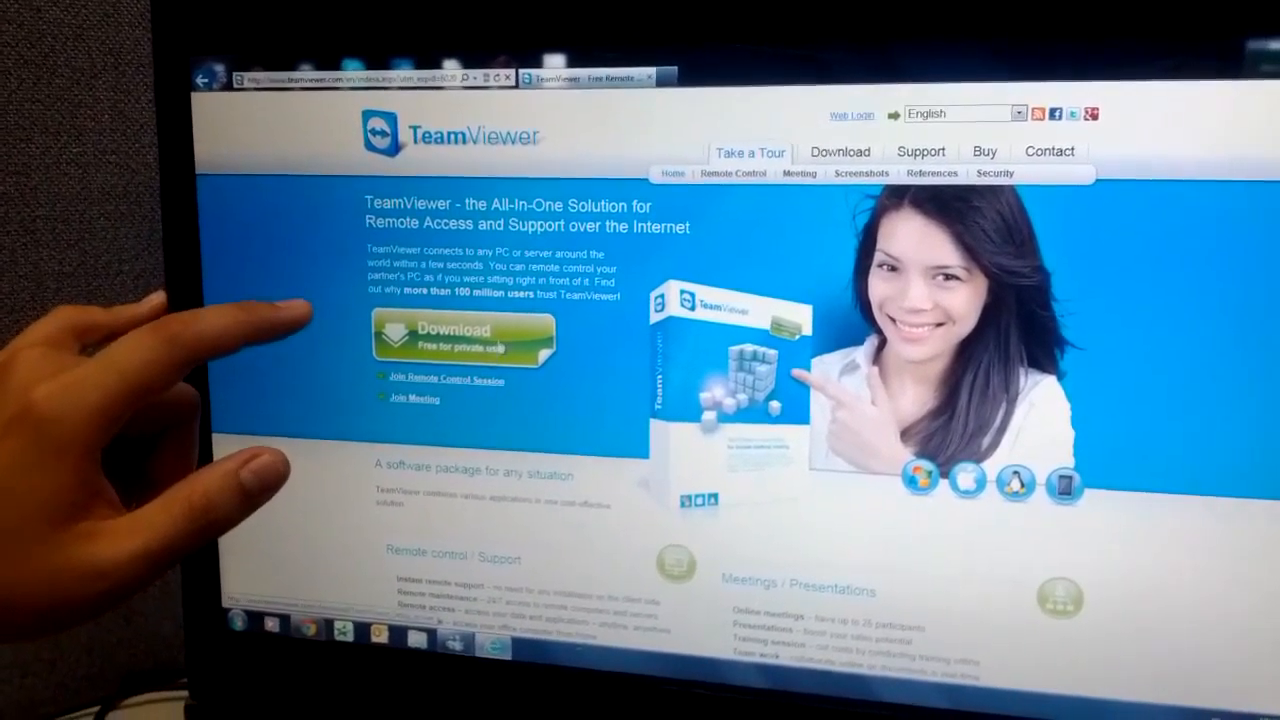
# Step: Download TeamViewer 7, choose Install for personal use, and accept the license terms
pyautogui.click(452, 335)
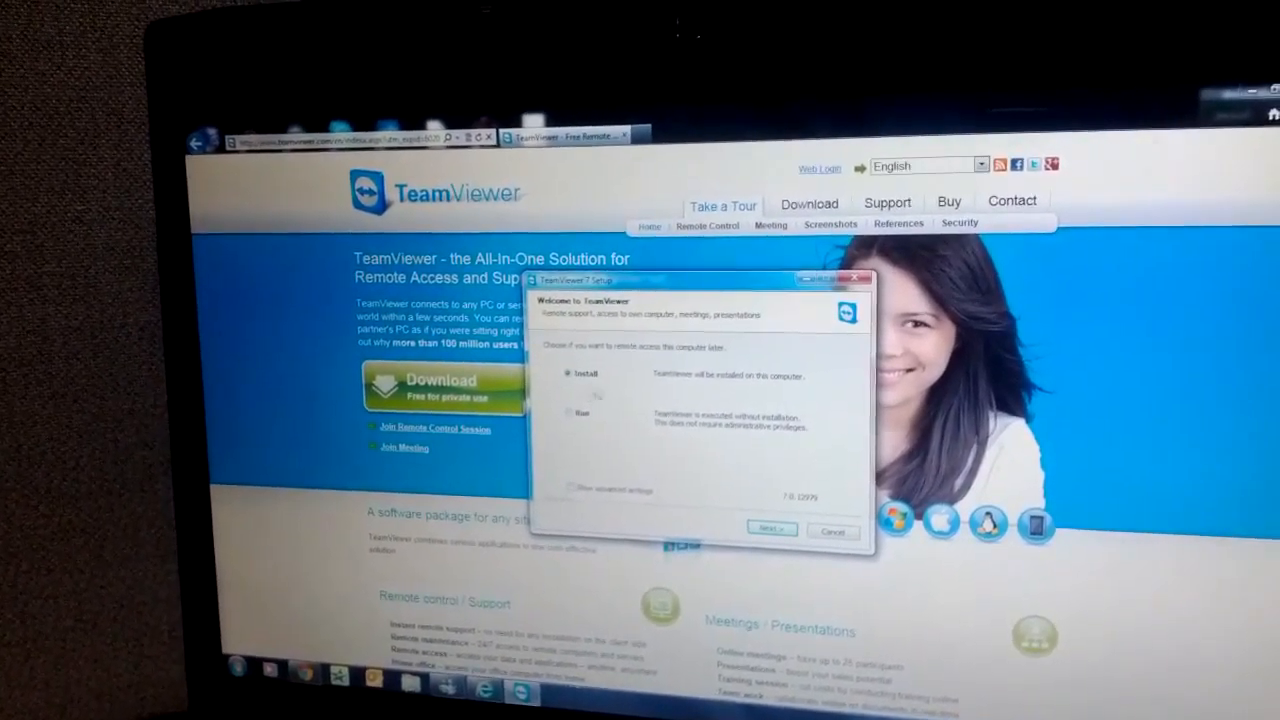
pyautogui.click(771, 529)
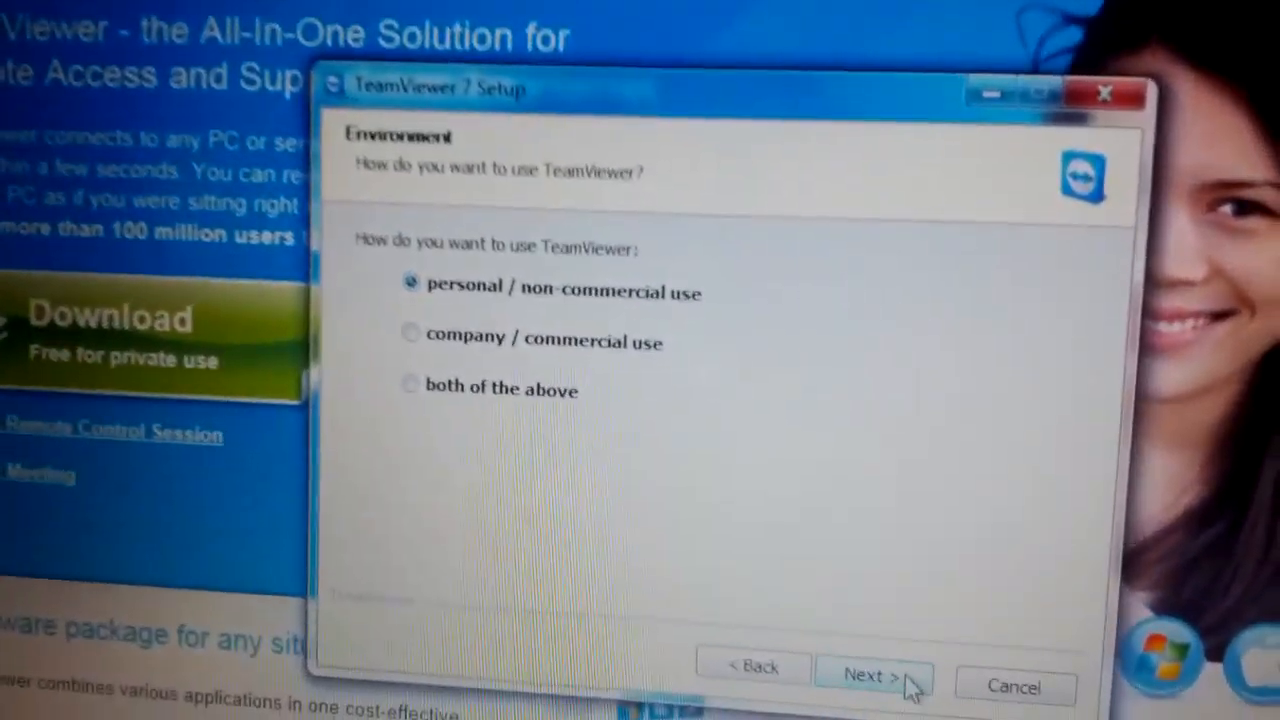
pyautogui.click(865, 675)
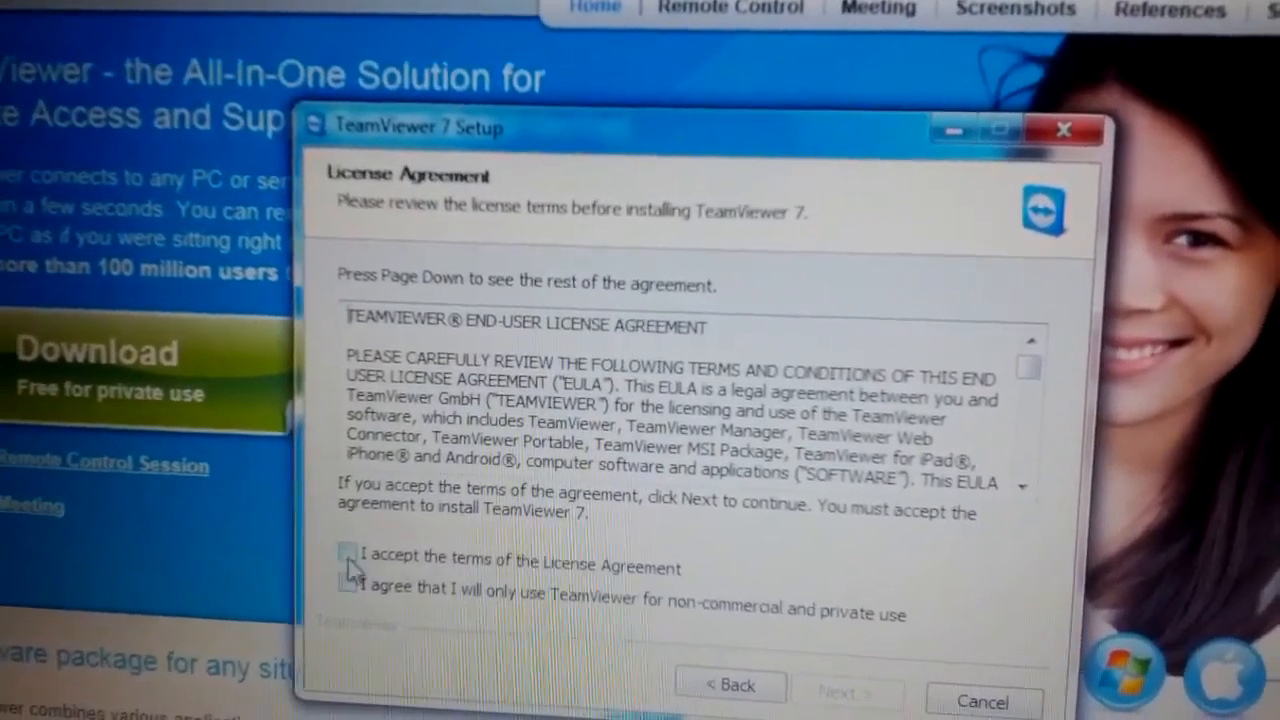
pyautogui.click(347, 557)
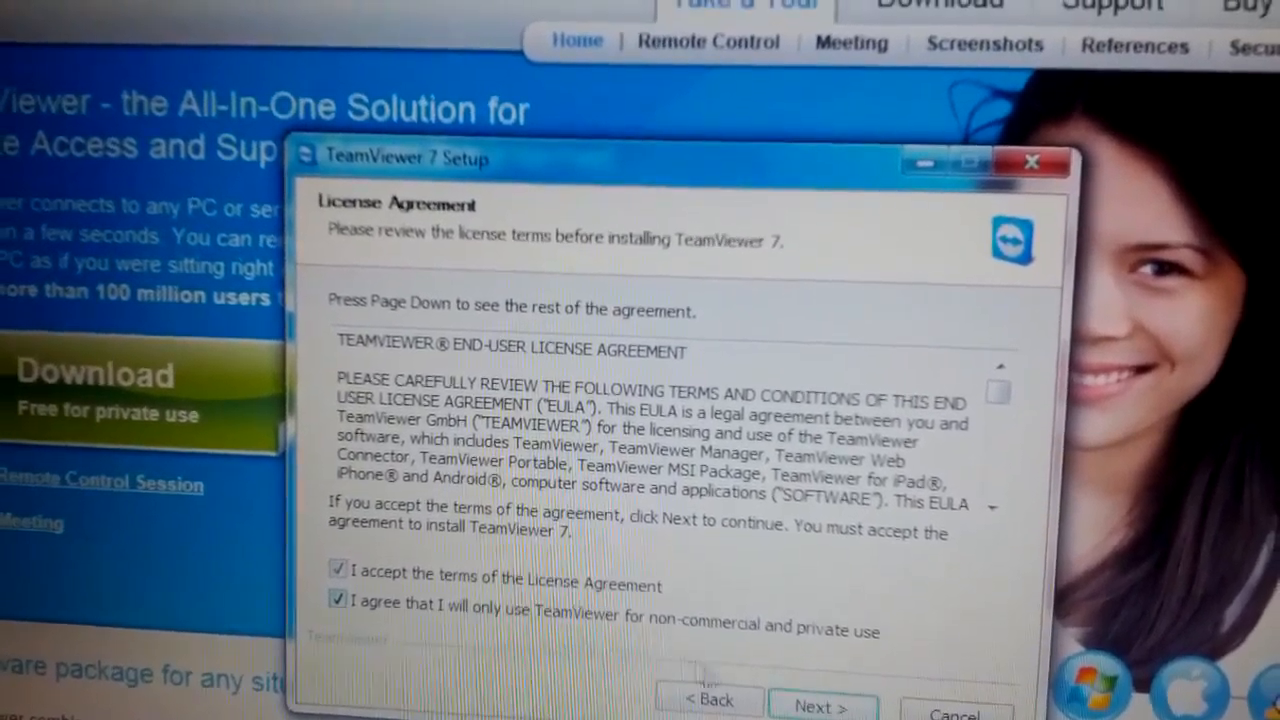
pyautogui.click(822, 705)
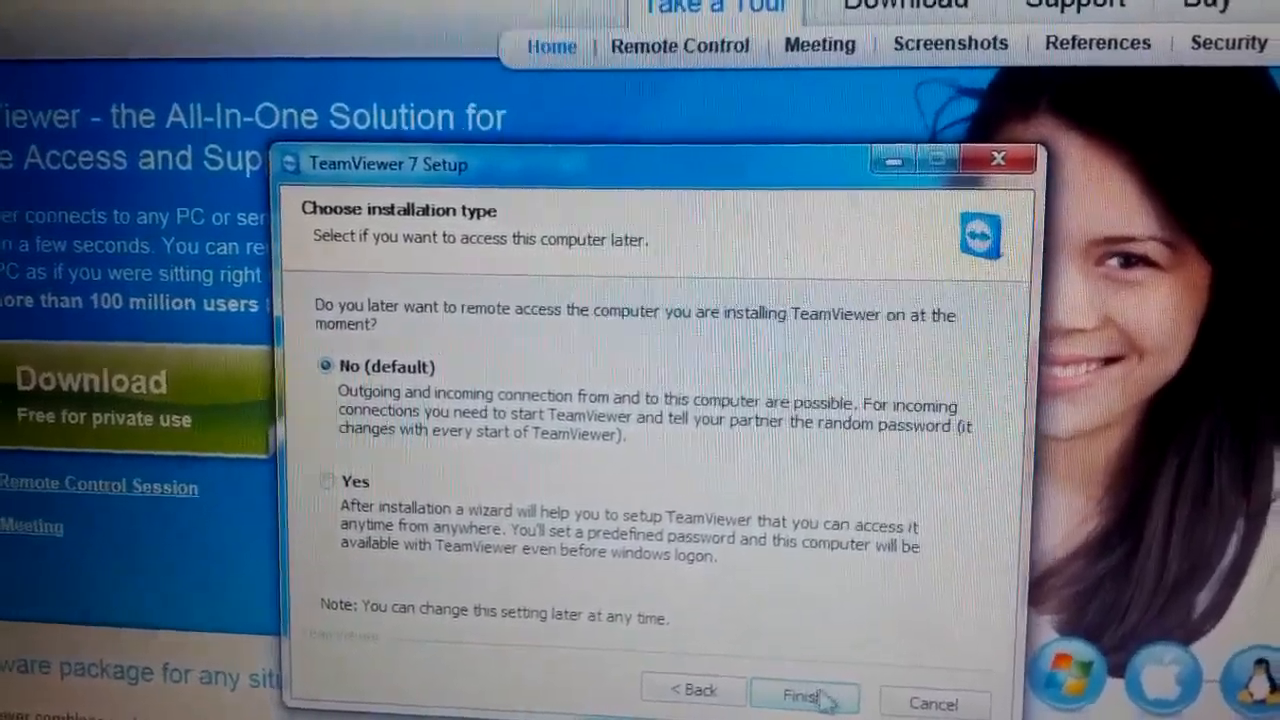
# Step: Finish the TeamViewer 7 installation with 'No (default)' unattended access
pyautogui.click(802, 695)
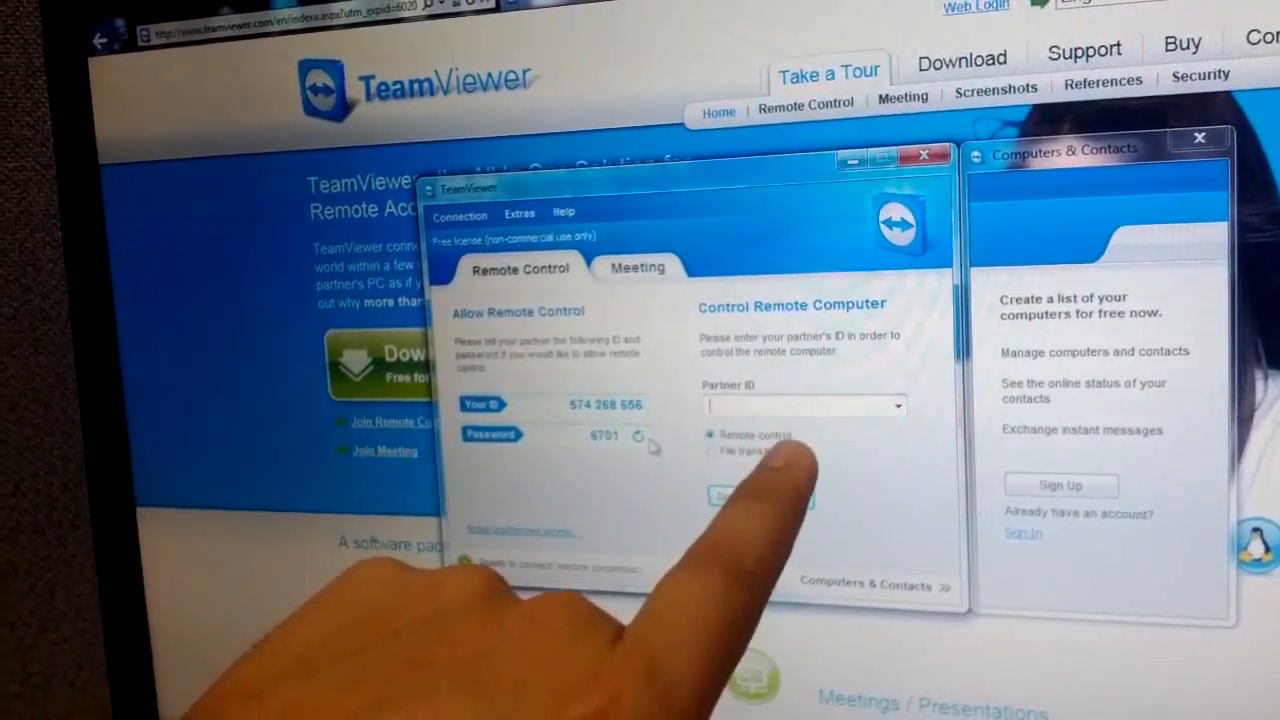
# Step: Enter partner ID 5742 in the Partner ID field for remote control
pyautogui.write('5742')
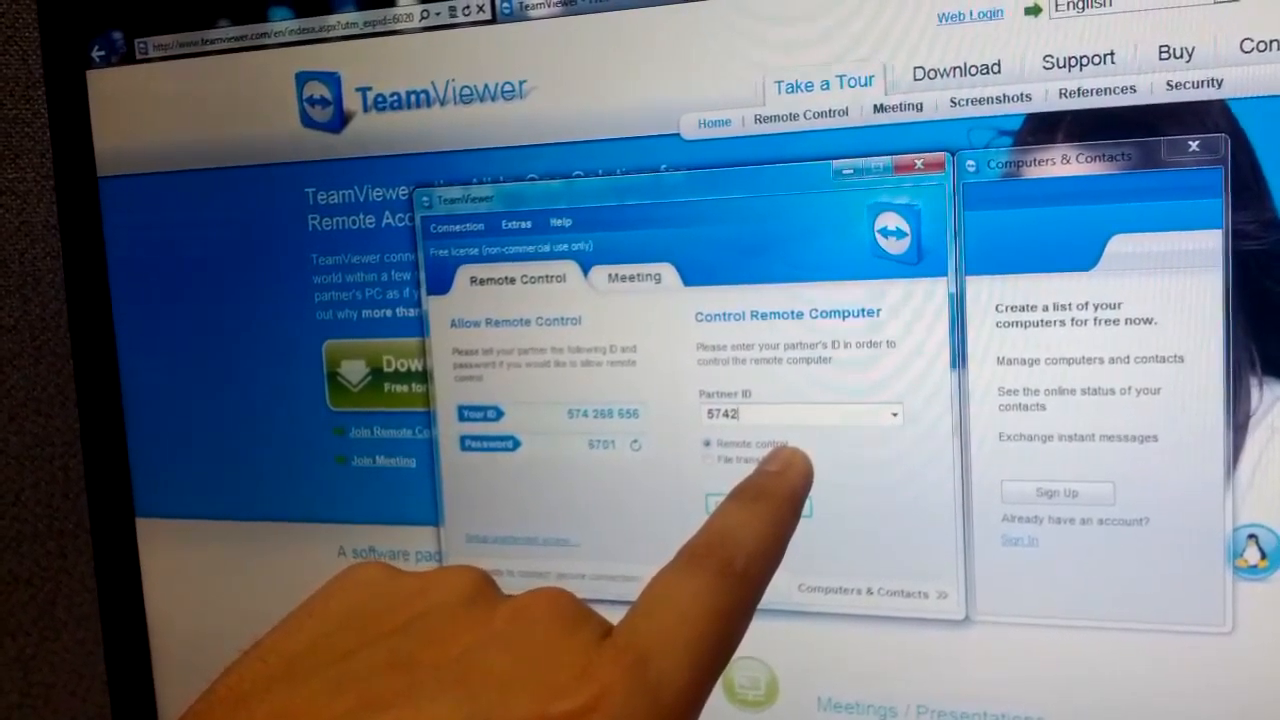